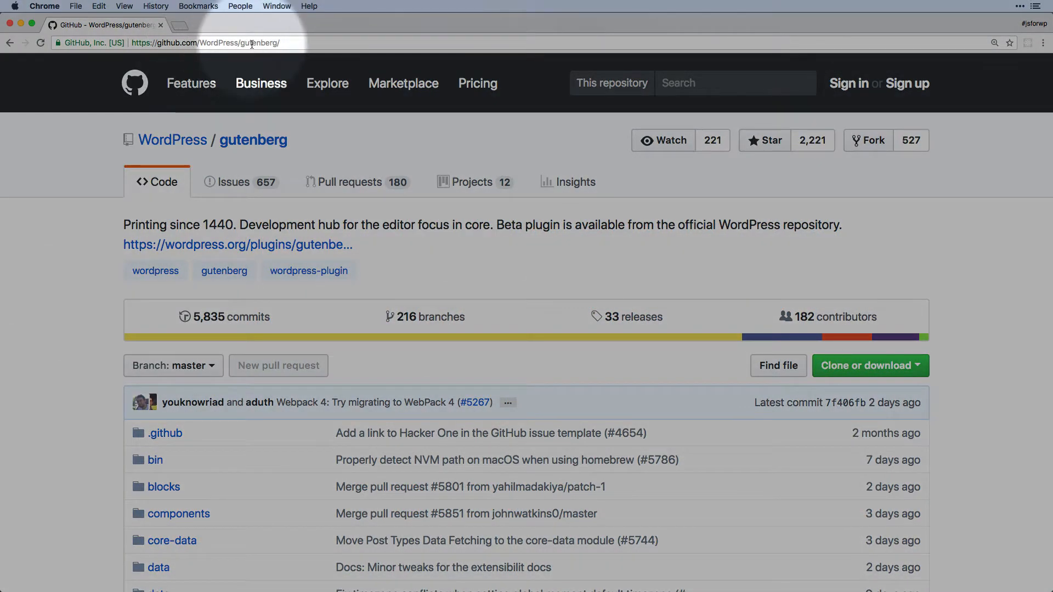
- Scroll through the Gutenberg repository's top-level folder listing and README on GitHub
scroll(down, 3)
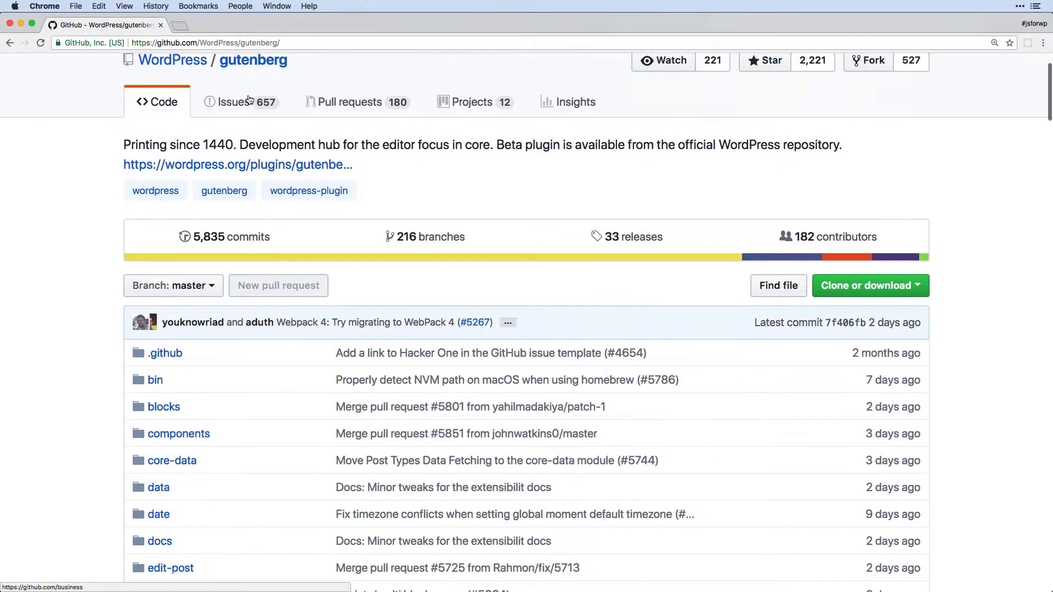
scroll(down, 3)
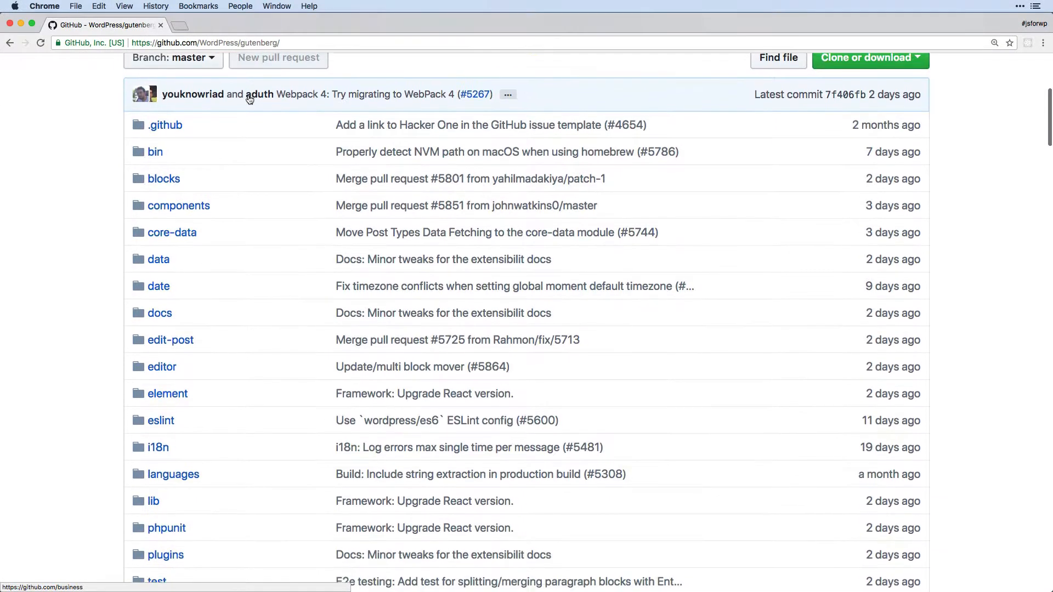
scroll(down, 3)
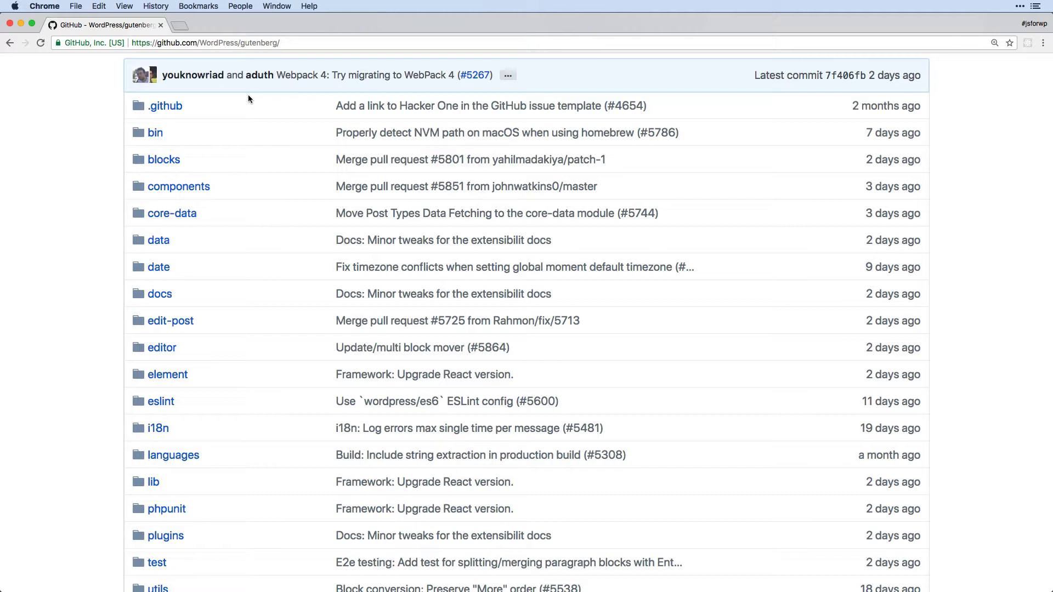
scroll(down, 3)
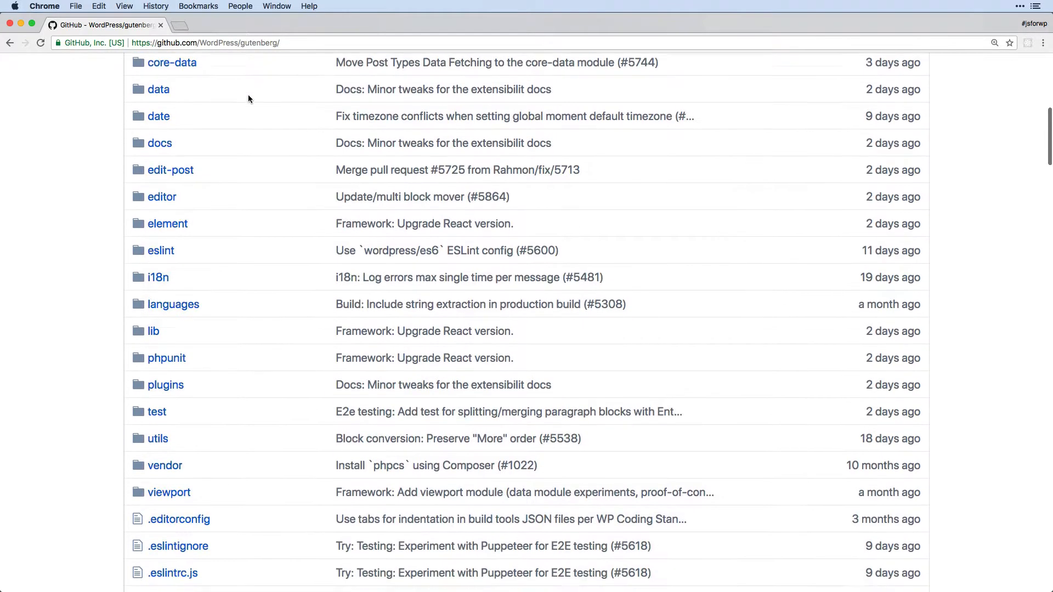
scroll(down, 3)
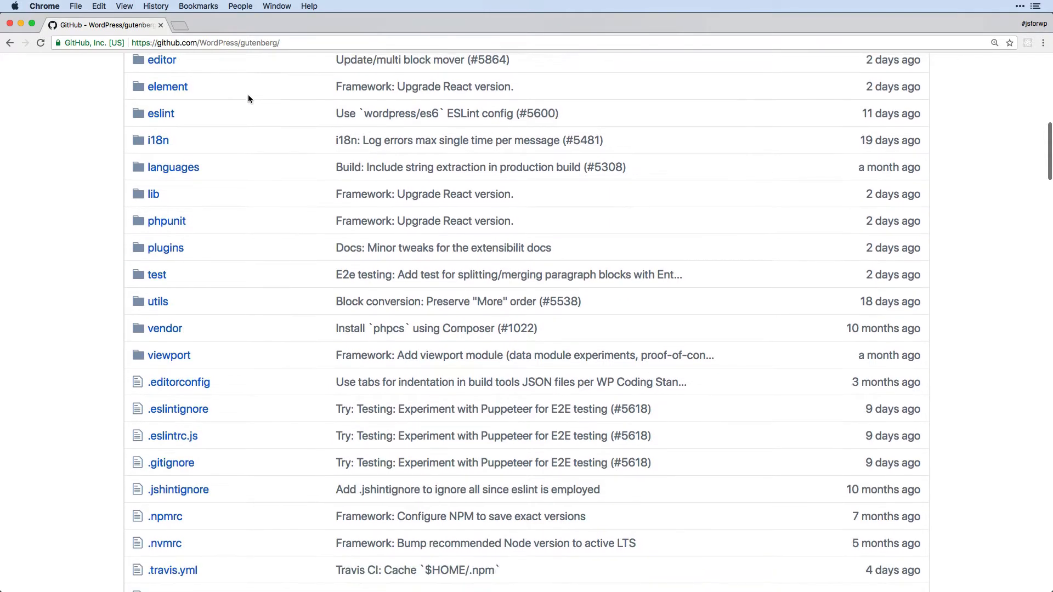
scroll(down, 3)
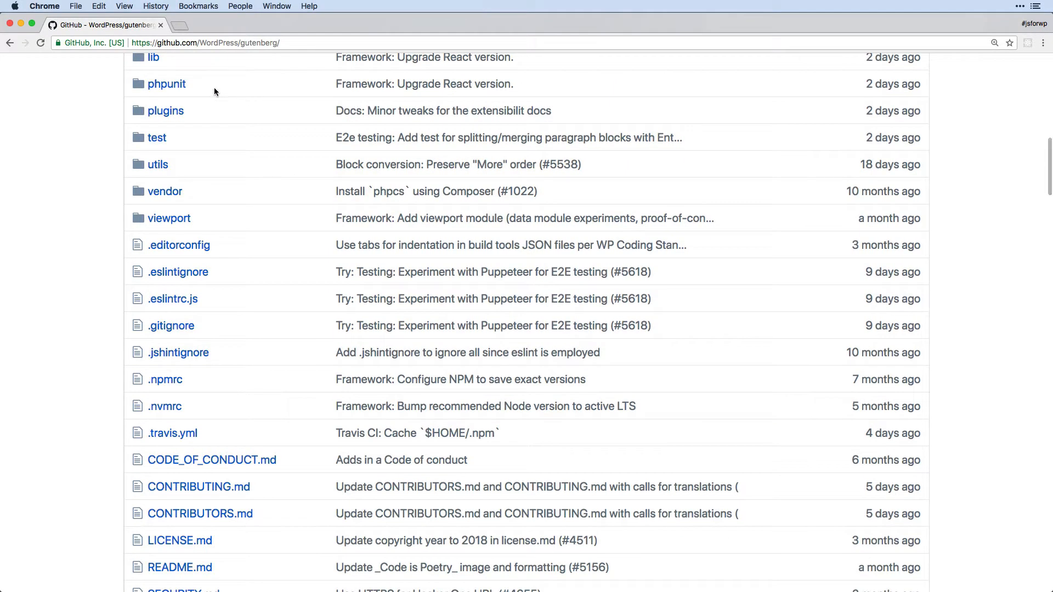
scroll(up, 3)
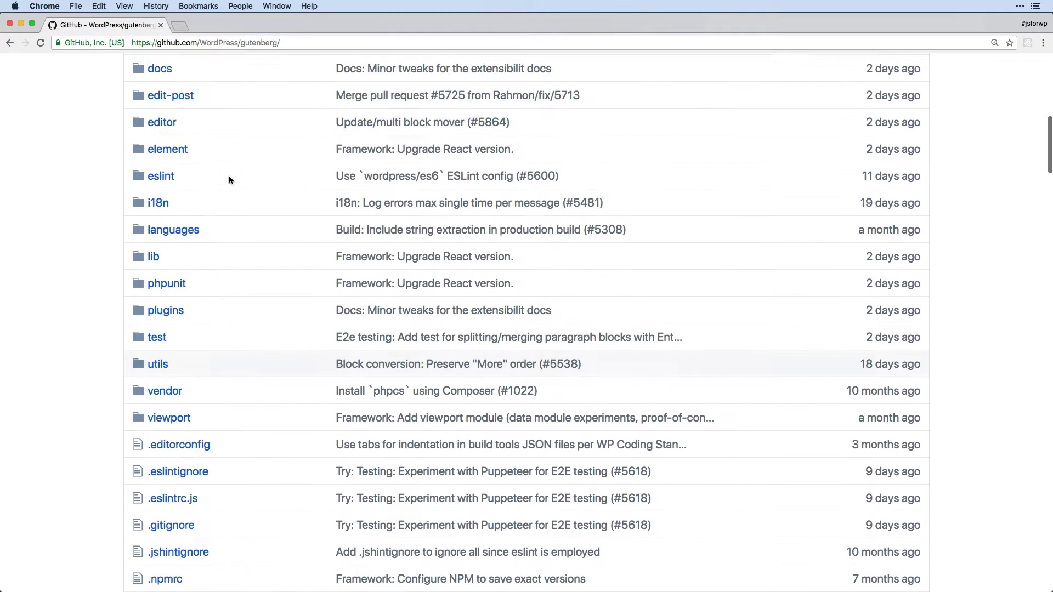
scroll(down, 3)
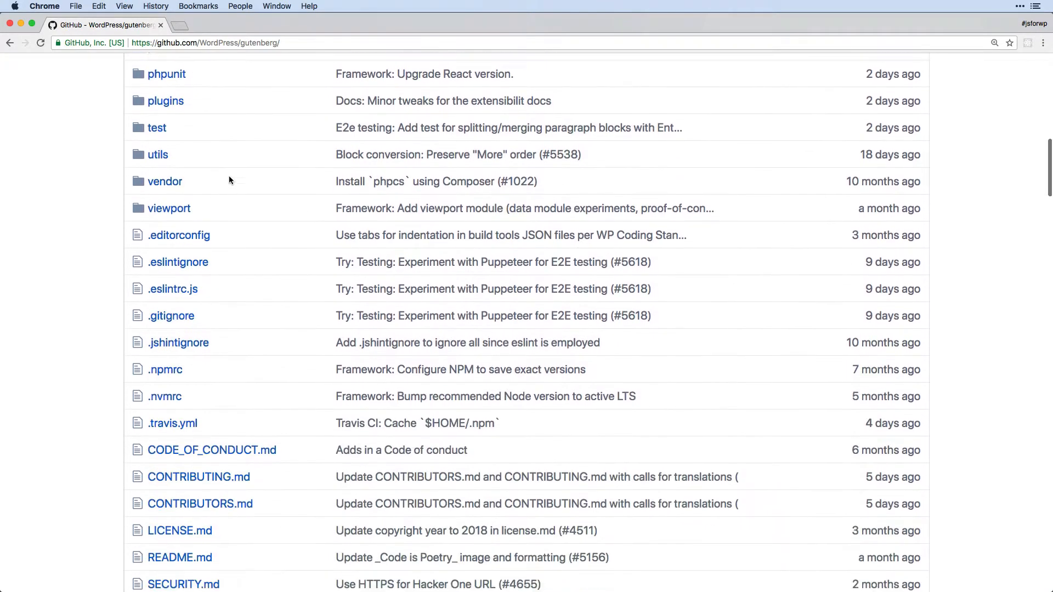
scroll(down, 3)
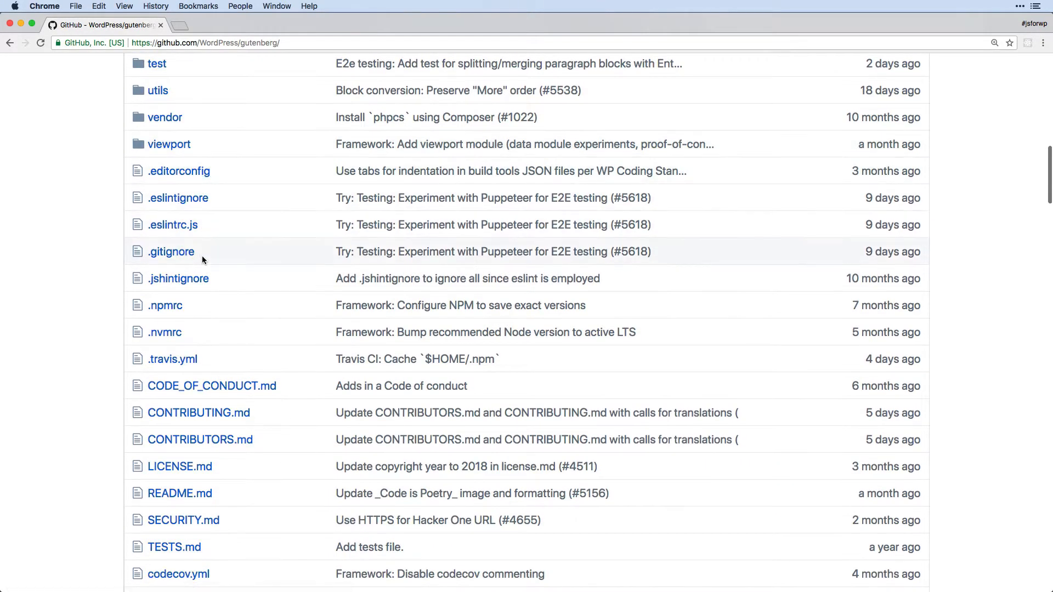
scroll(down, 3)
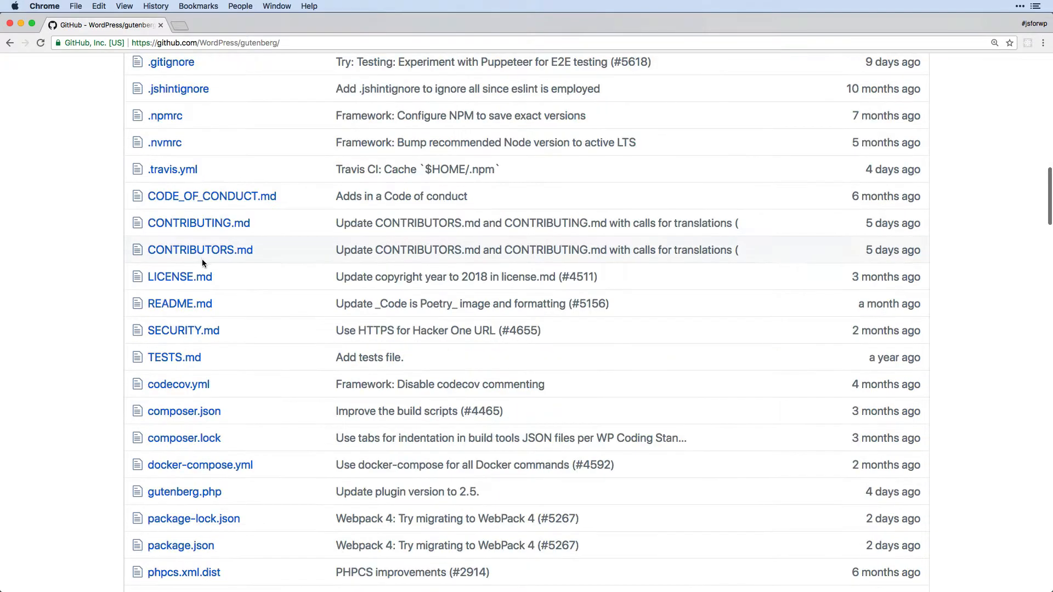
mouse_move(180, 304)
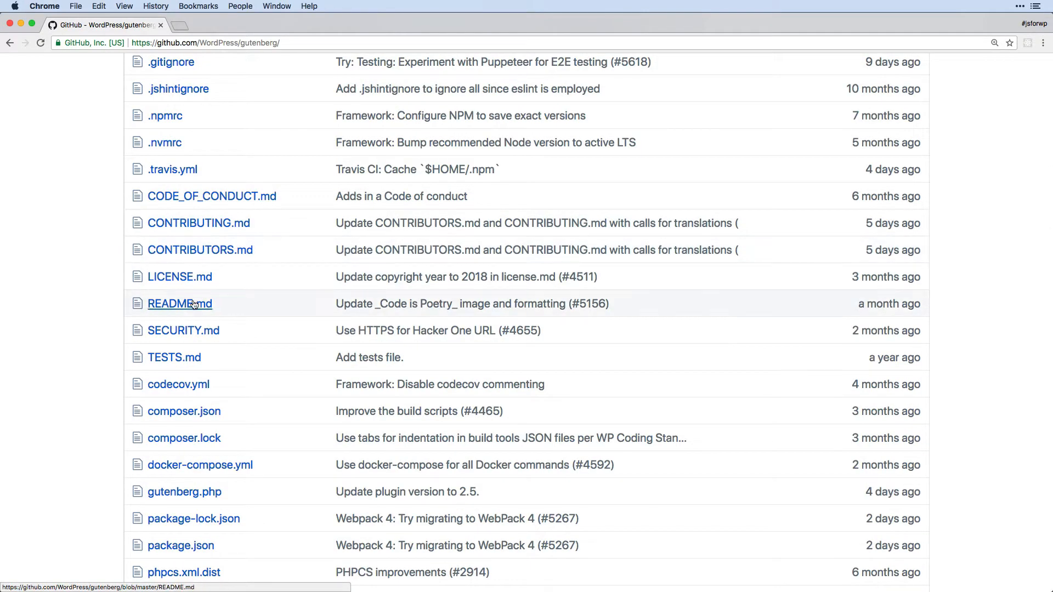
mouse_move(179, 304)
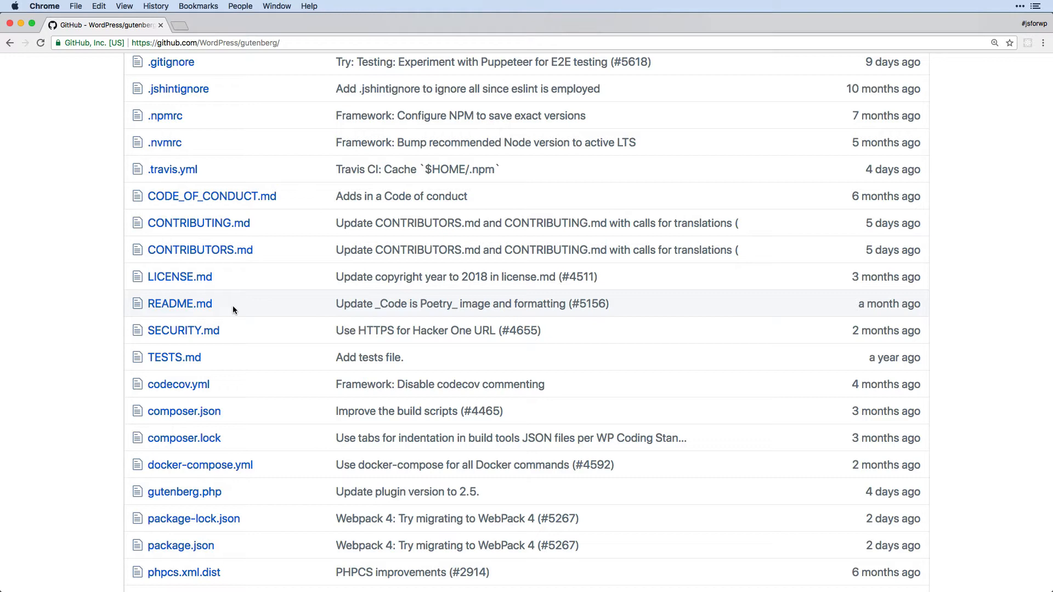
scroll(down, 3)
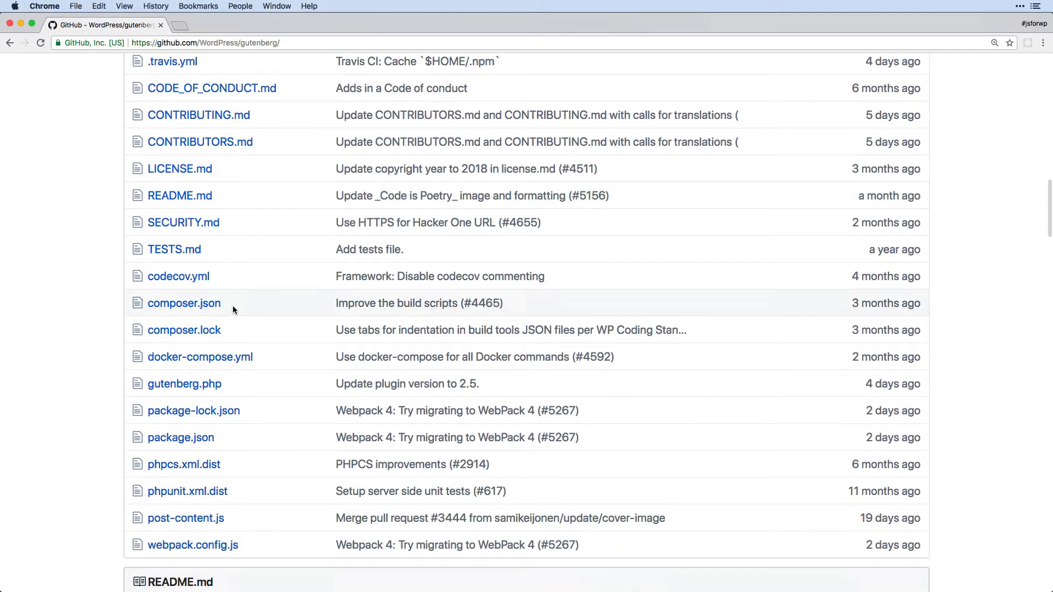
scroll(down, 3)
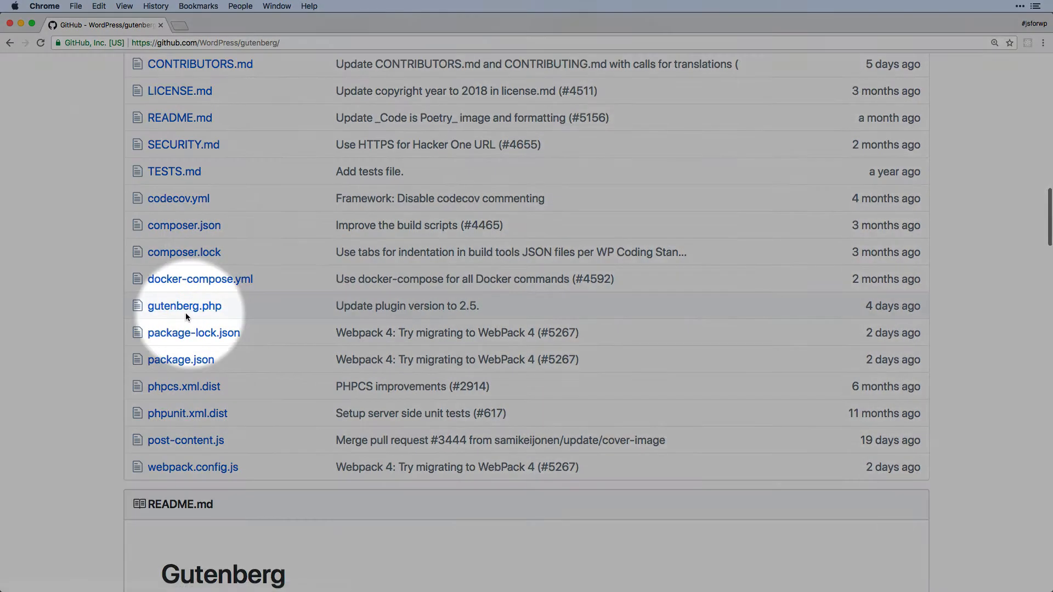
mouse_move(184, 306)
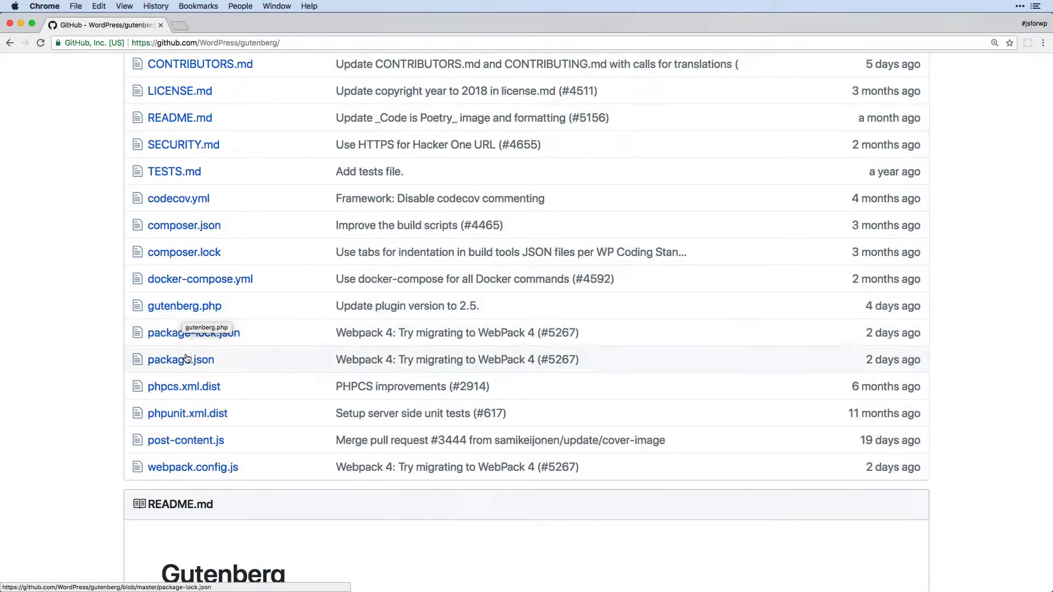
mouse_move(303, 458)
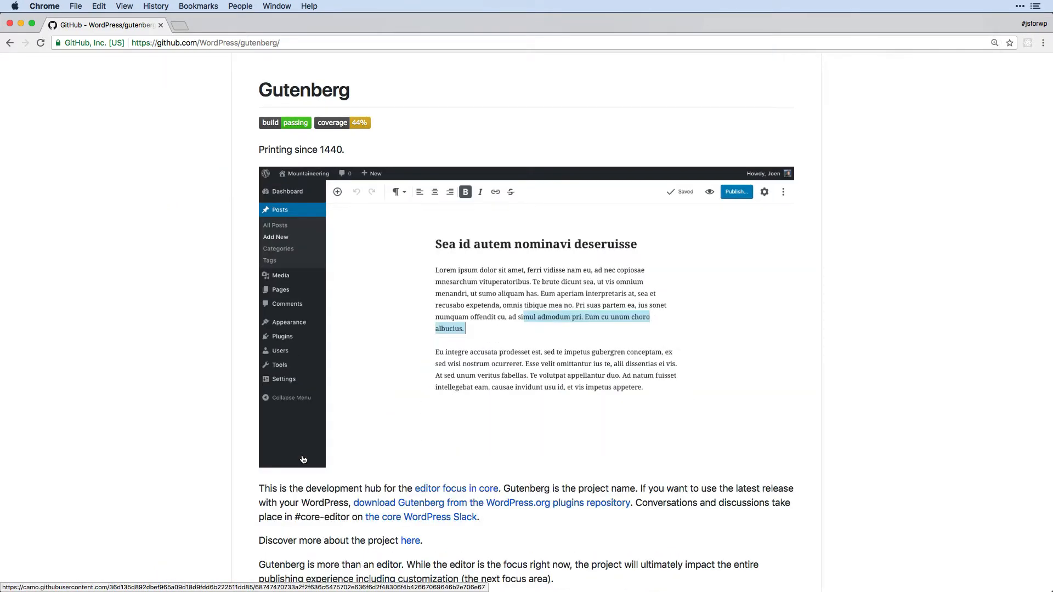
scroll(down, 3)
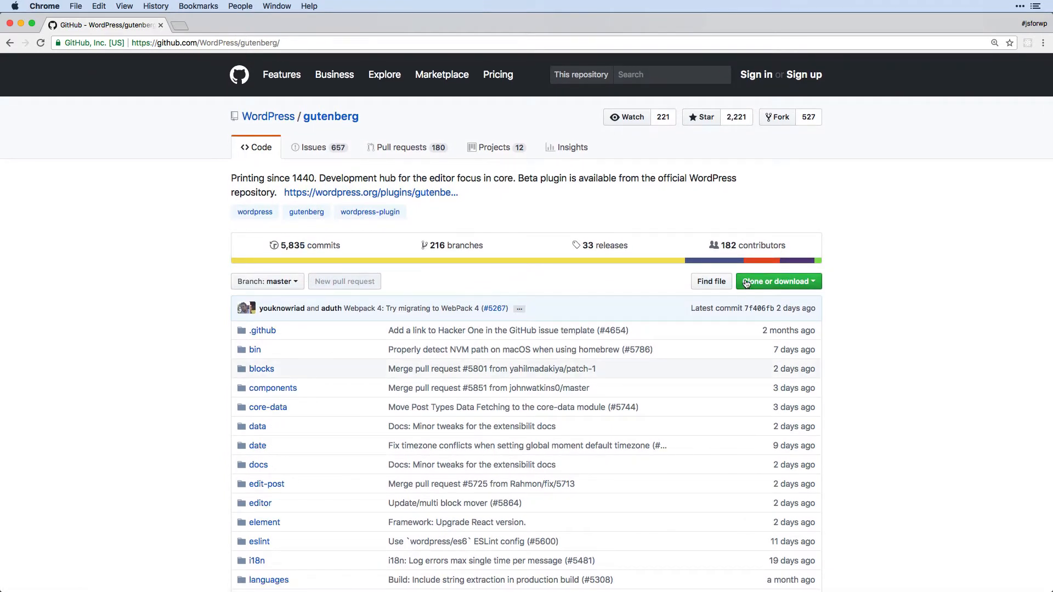
click(777, 281)
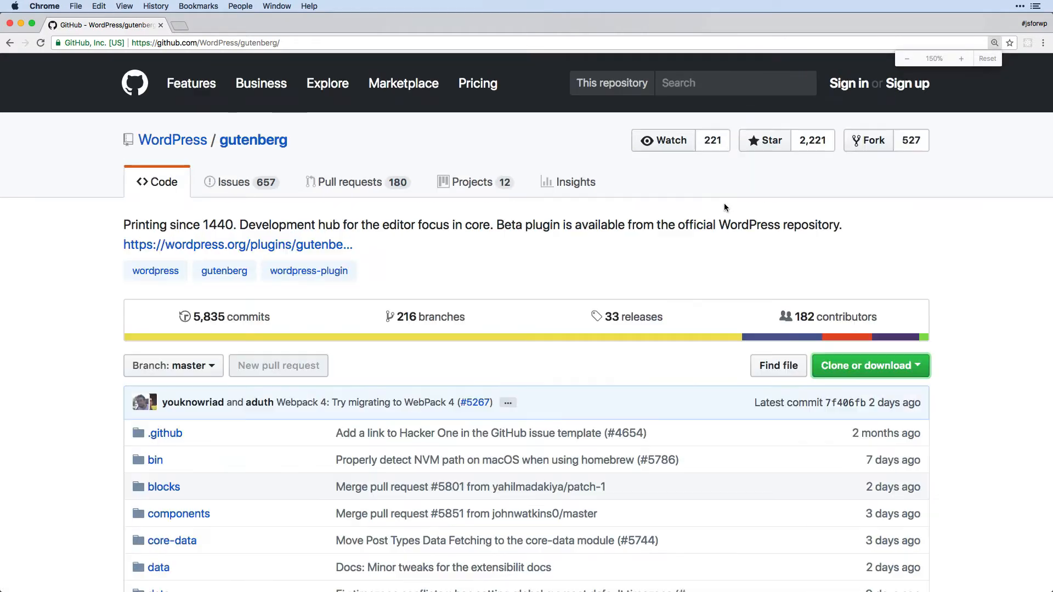
scroll(down, 3)
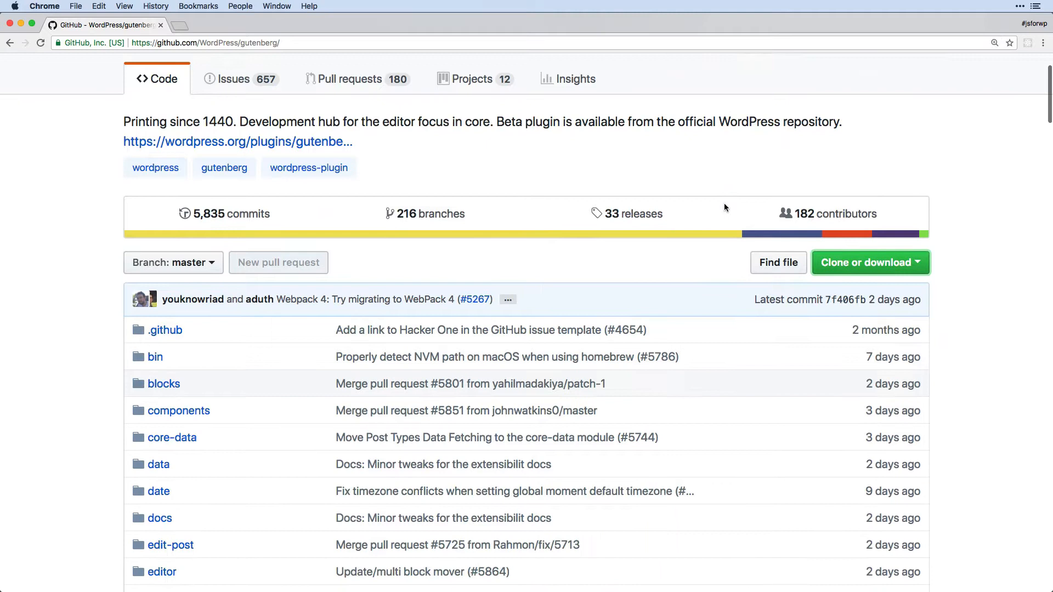
mouse_move(636, 214)
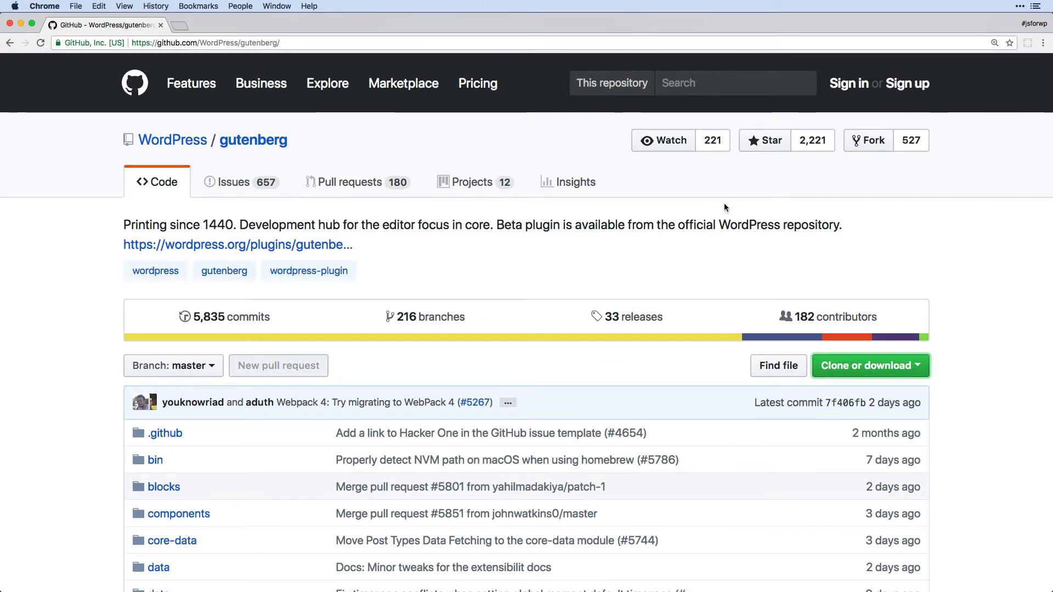
scroll(down, 3)
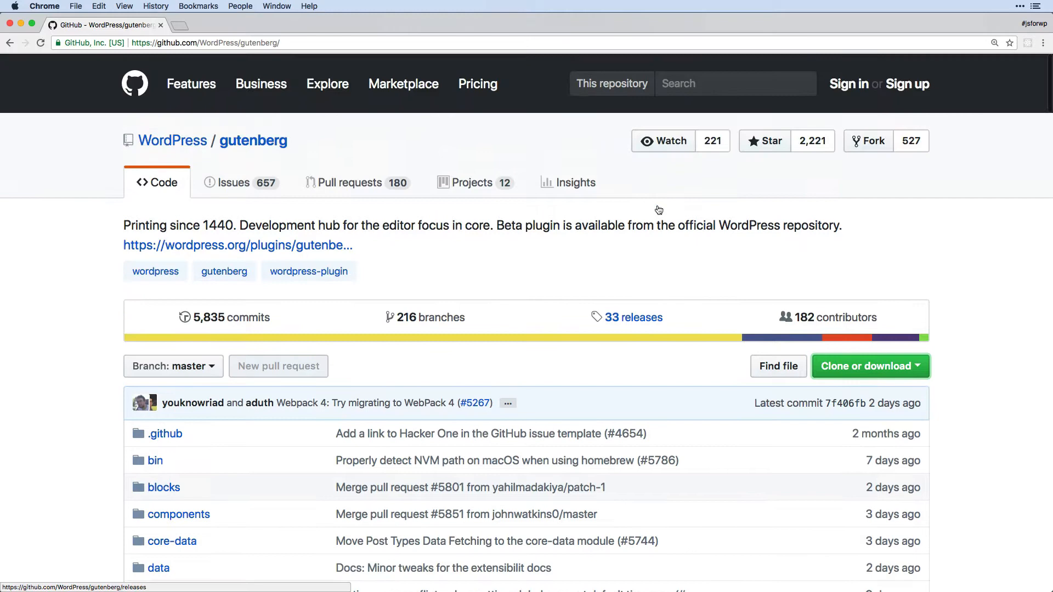
scroll(down, 3)
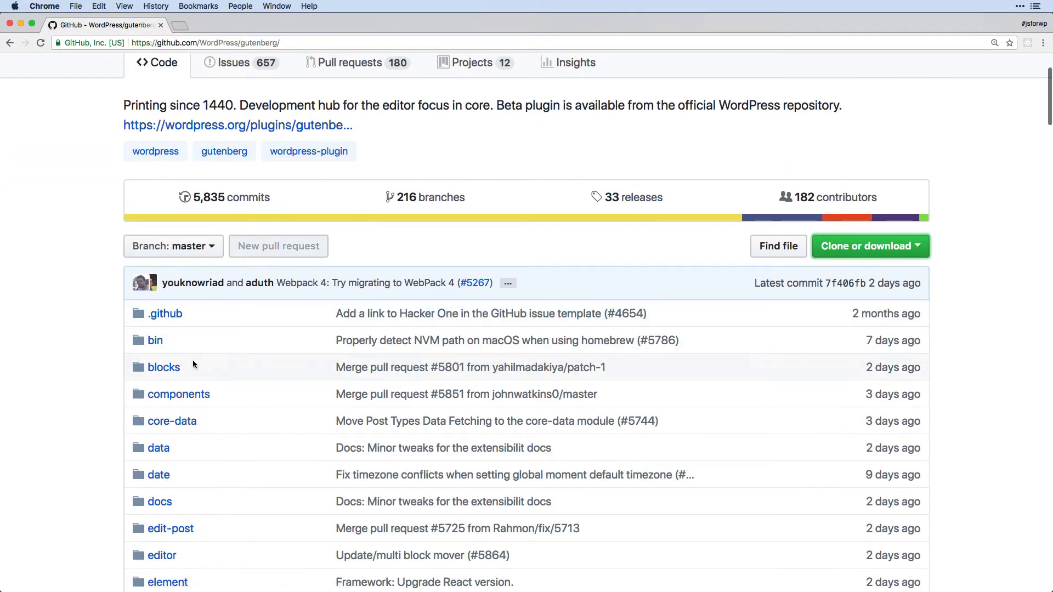
- Browse the repository's blocks folder, return to the top level, then view the date folder
click(164, 367)
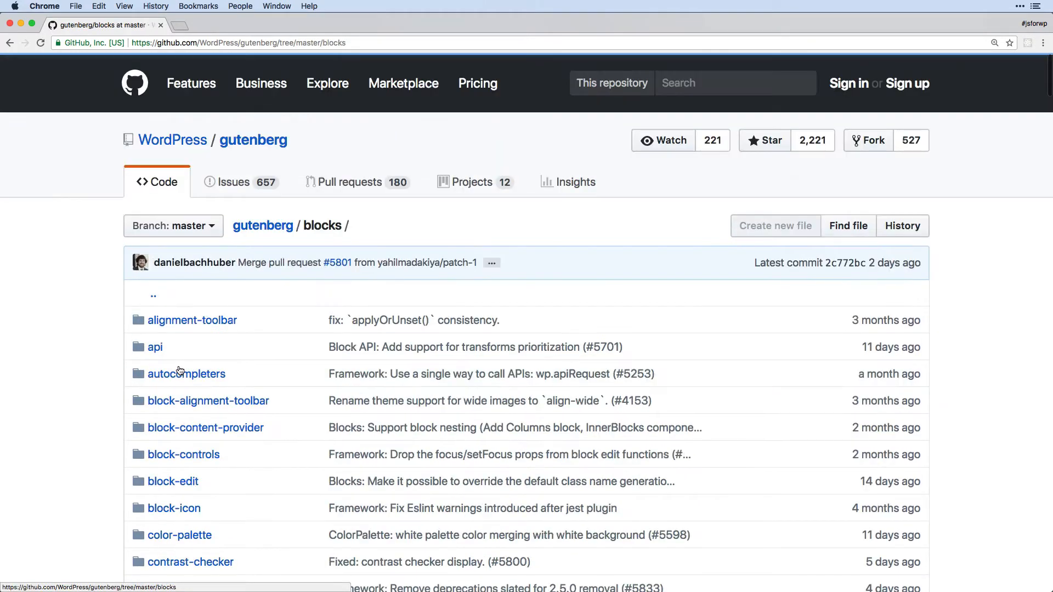
scroll(down, 3)
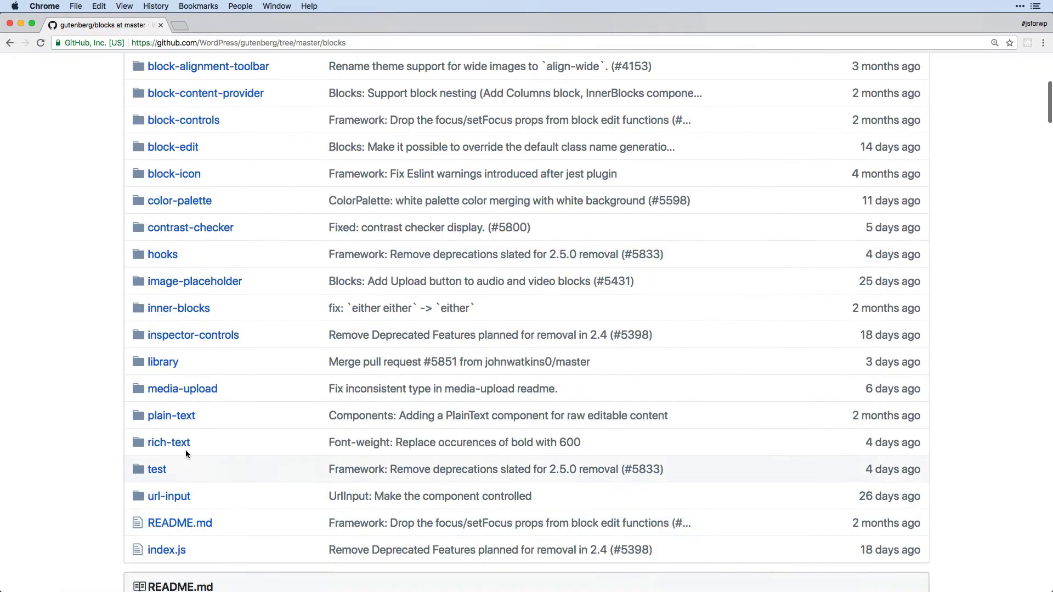
click(157, 468)
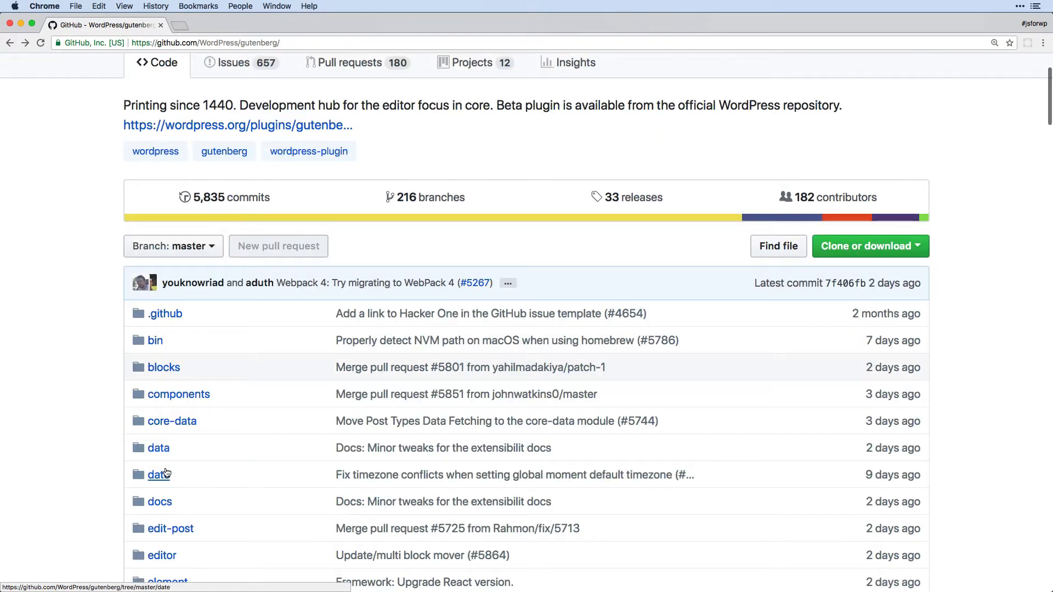
click(158, 475)
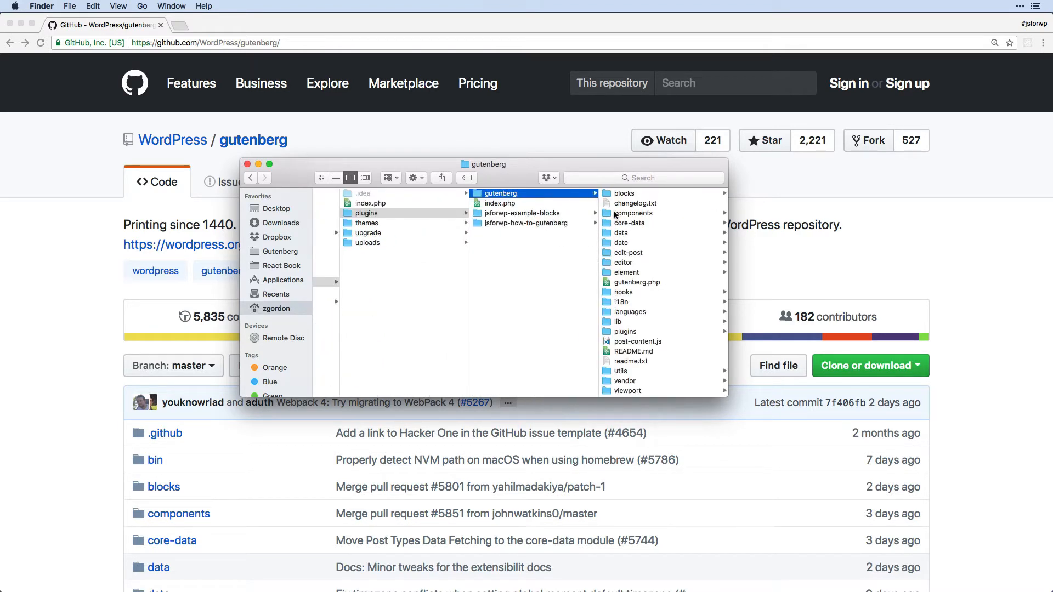
- In Finder, reveal the installed plugin's core-data folder and the date folder's build output
click(630, 223)
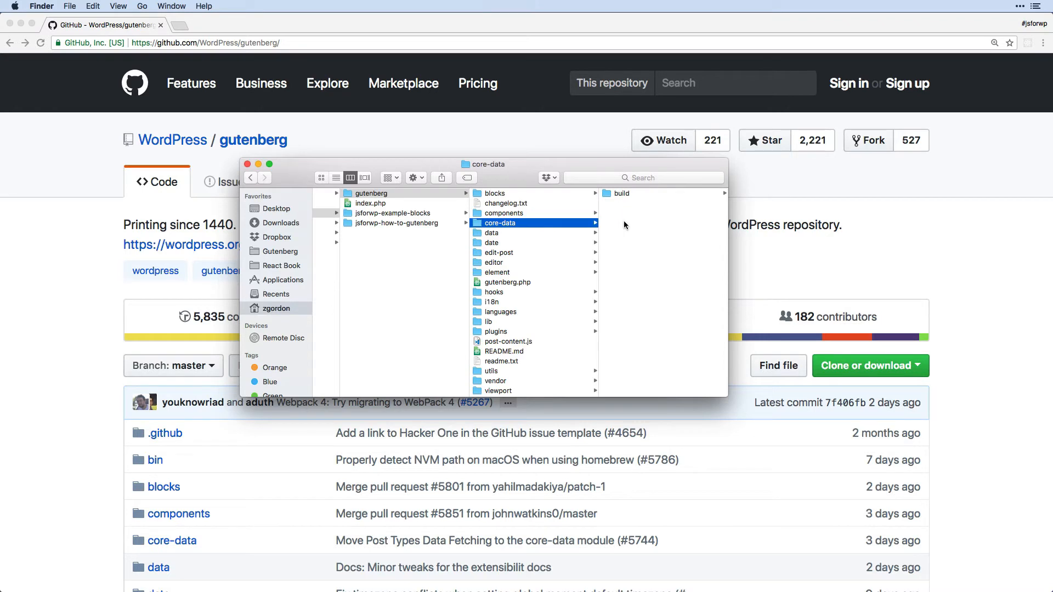
click(493, 242)
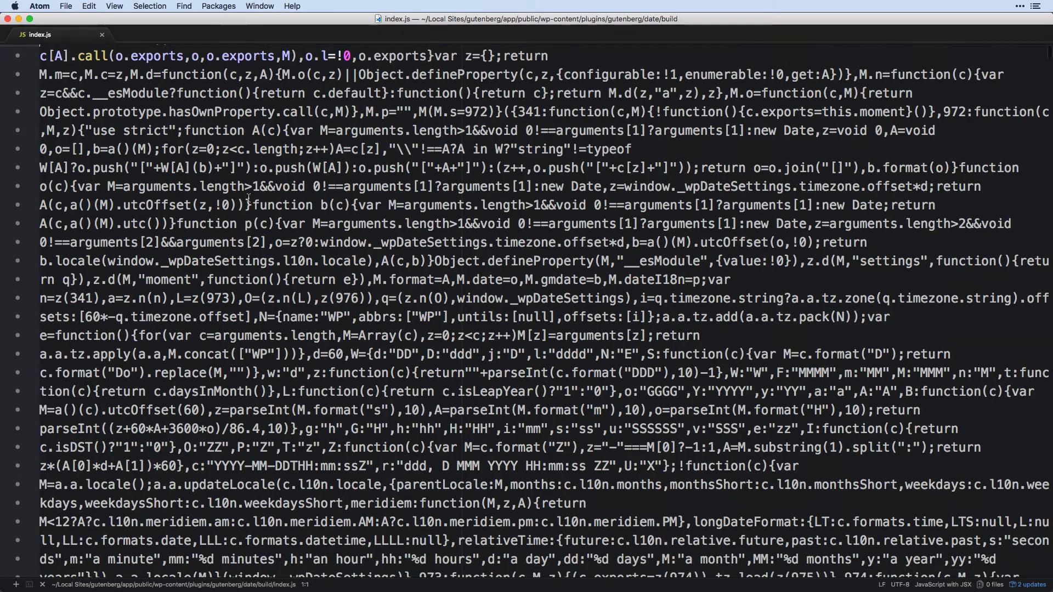
- Scroll through the minified date/build/index.js bundle and locate the file in Finder
scroll(down, 3)
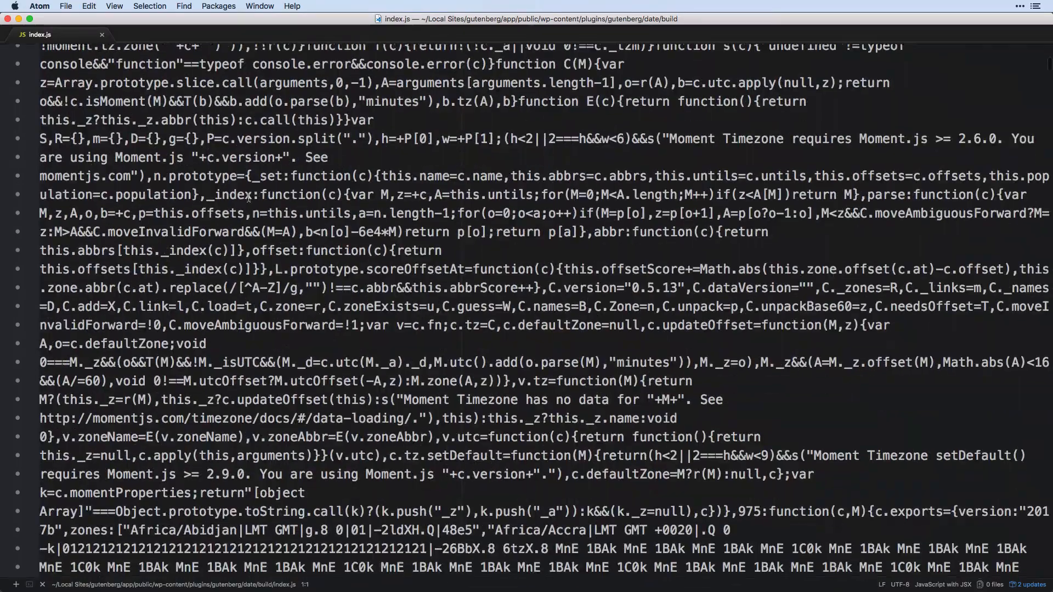
scroll(down, 3)
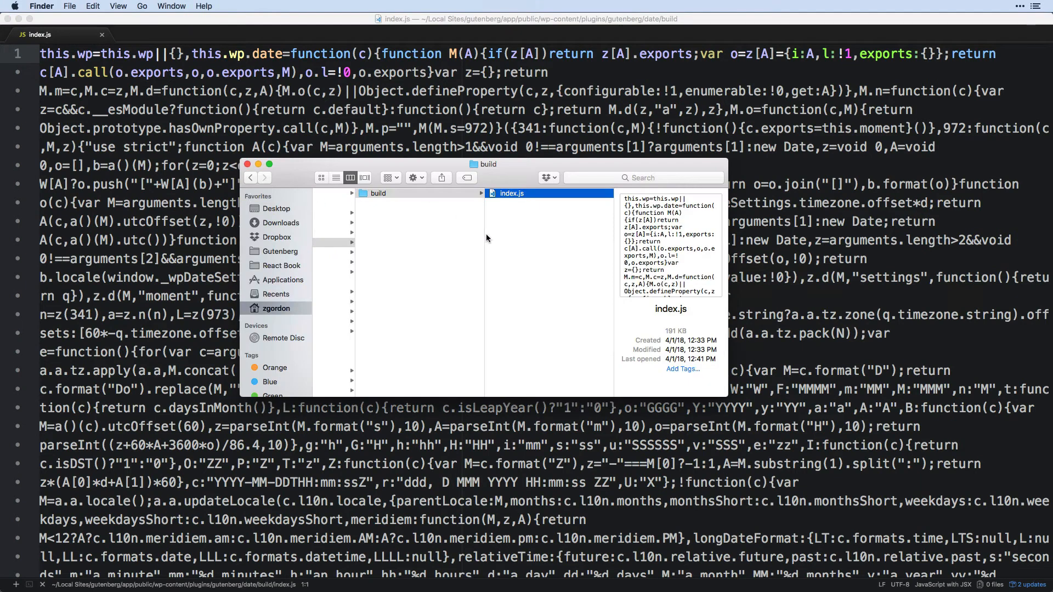
click(438, 243)
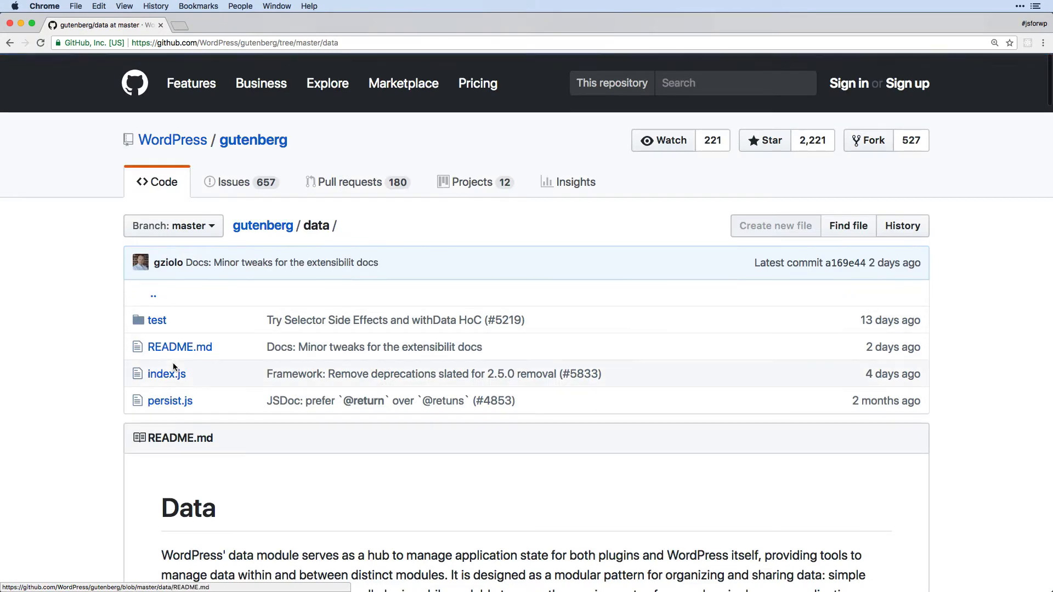
- Open the gutenberg/data folder listing test, README.md, index.js and persist.js
click(165, 373)
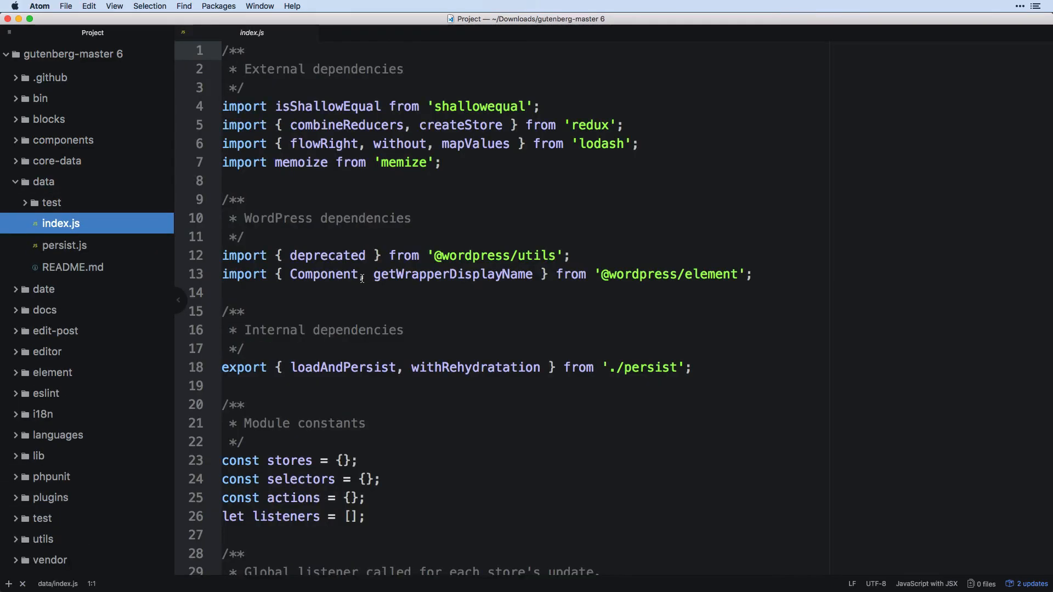
- Start a project-wide search (Cmd+Shift+F) over the gutenberg-master source from data/index.js
key(cmd+shift+f)
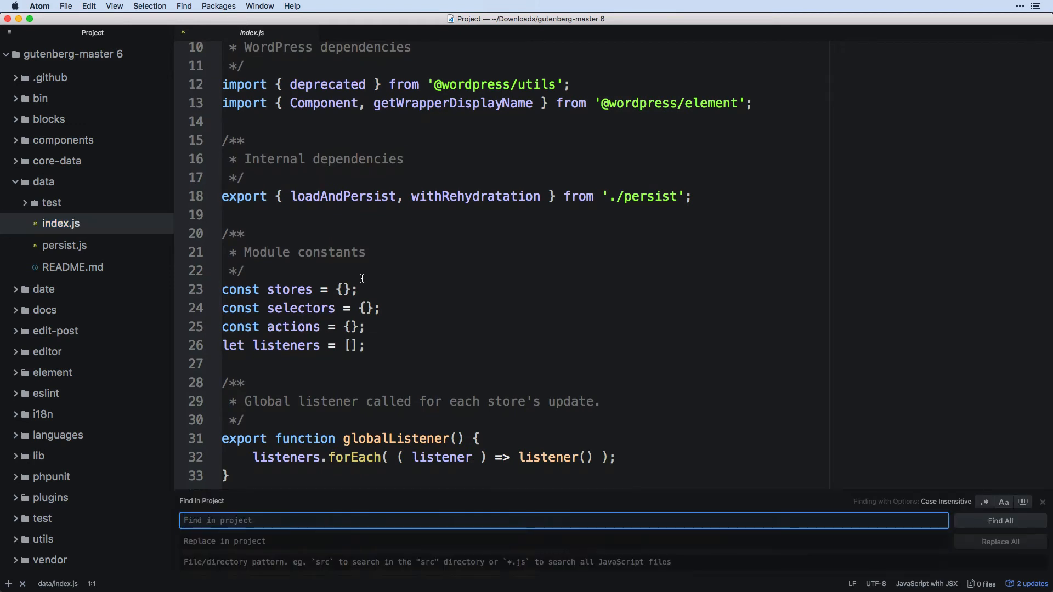
mouse_move(394, 278)
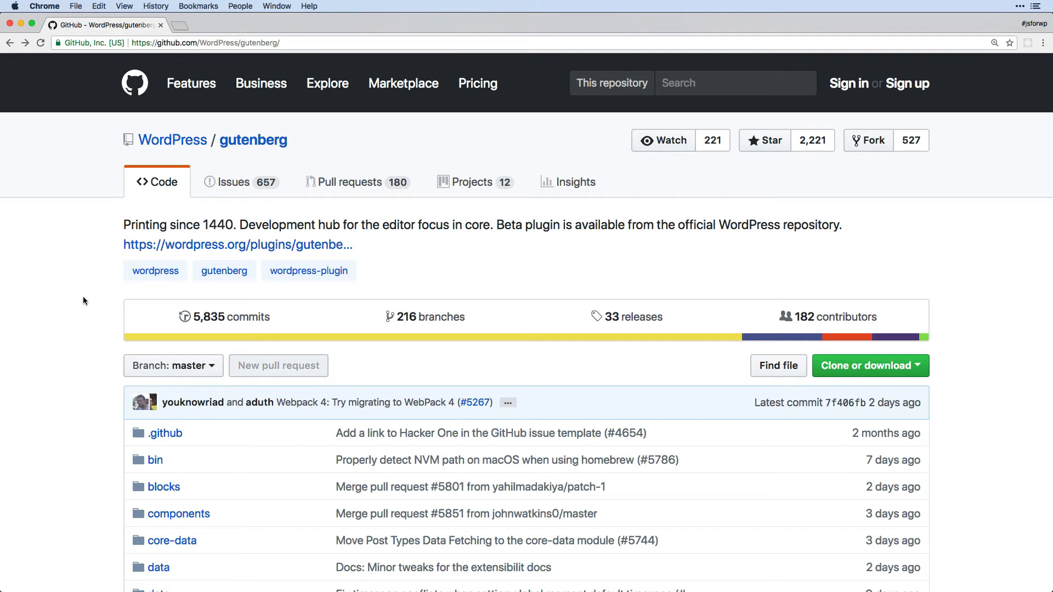
scroll(down, 3)
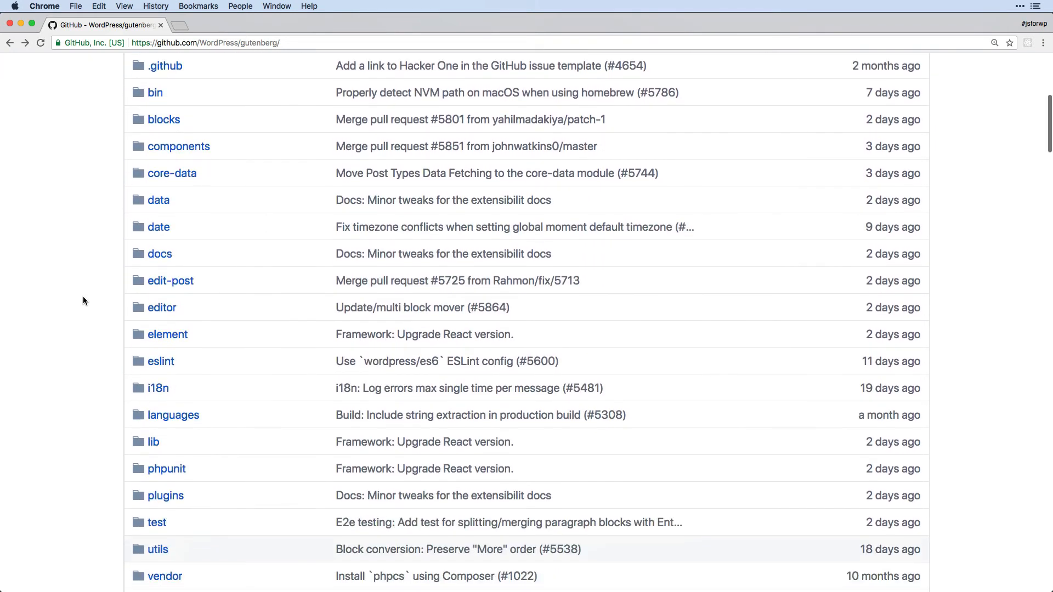
scroll(down, 3)
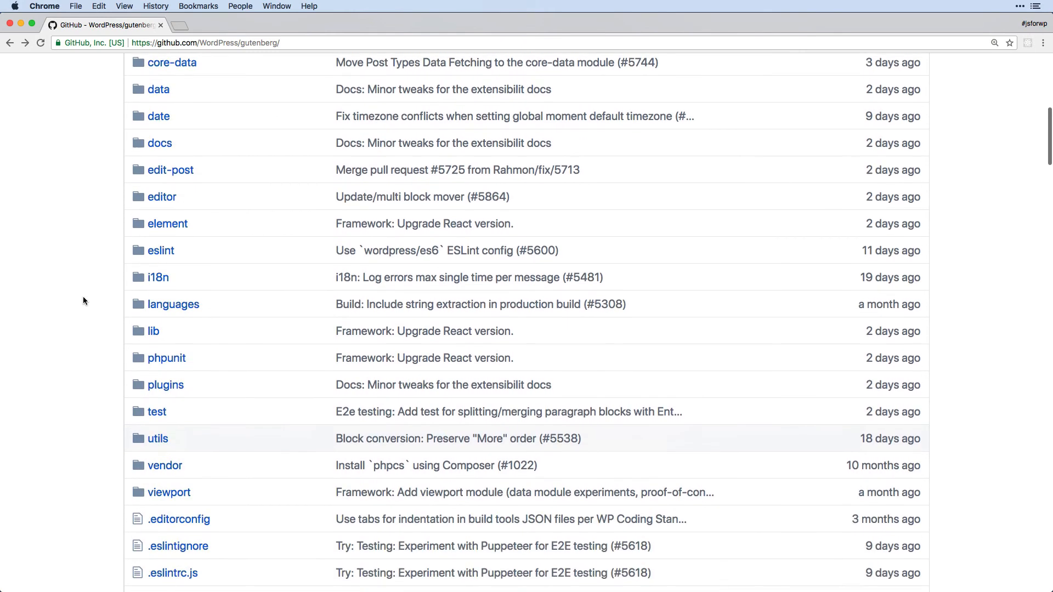
scroll(down, 3)
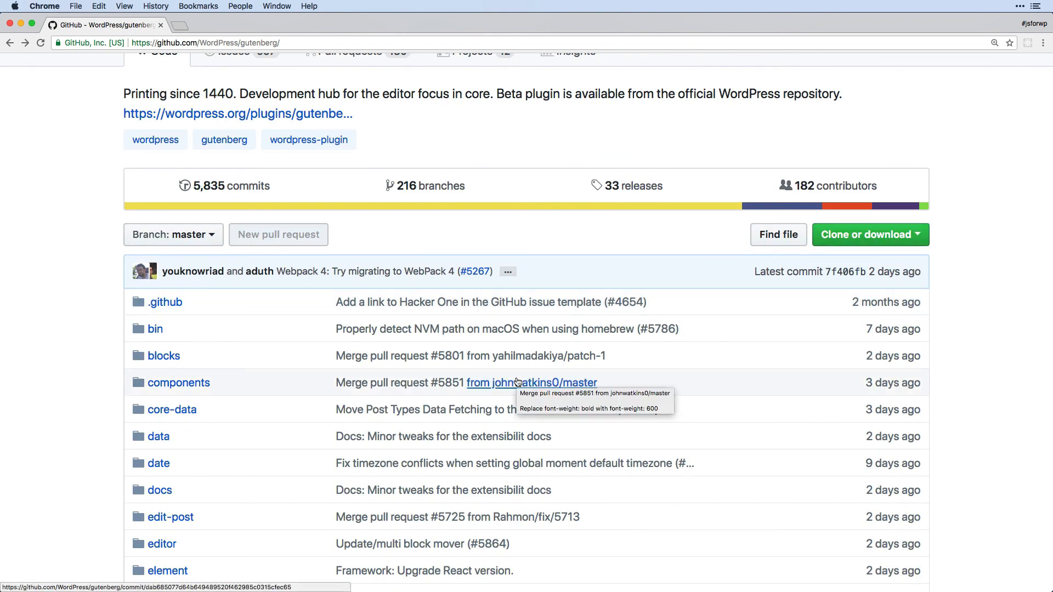
mouse_move(297, 348)
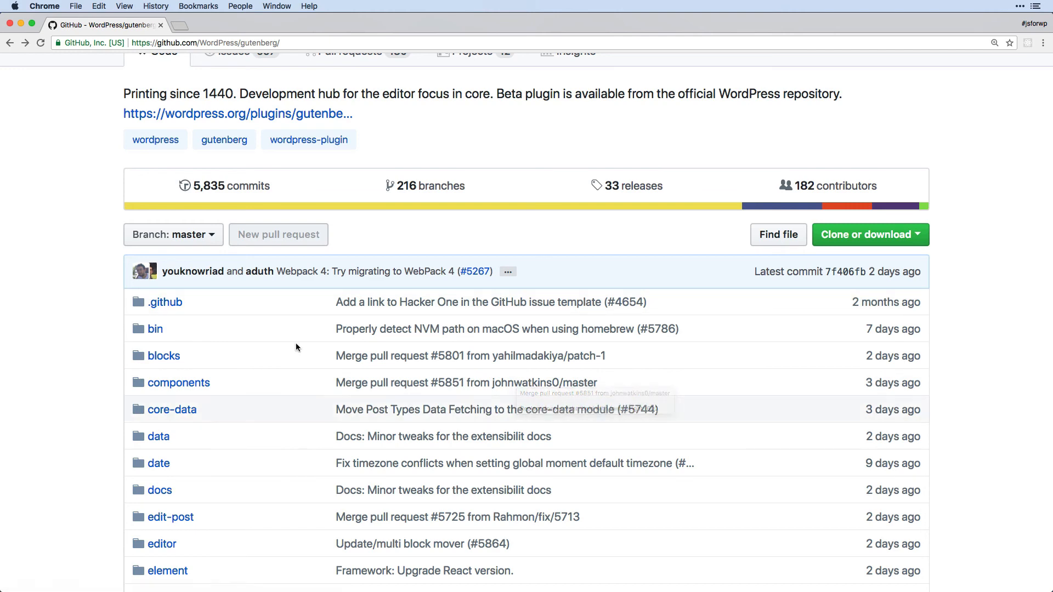